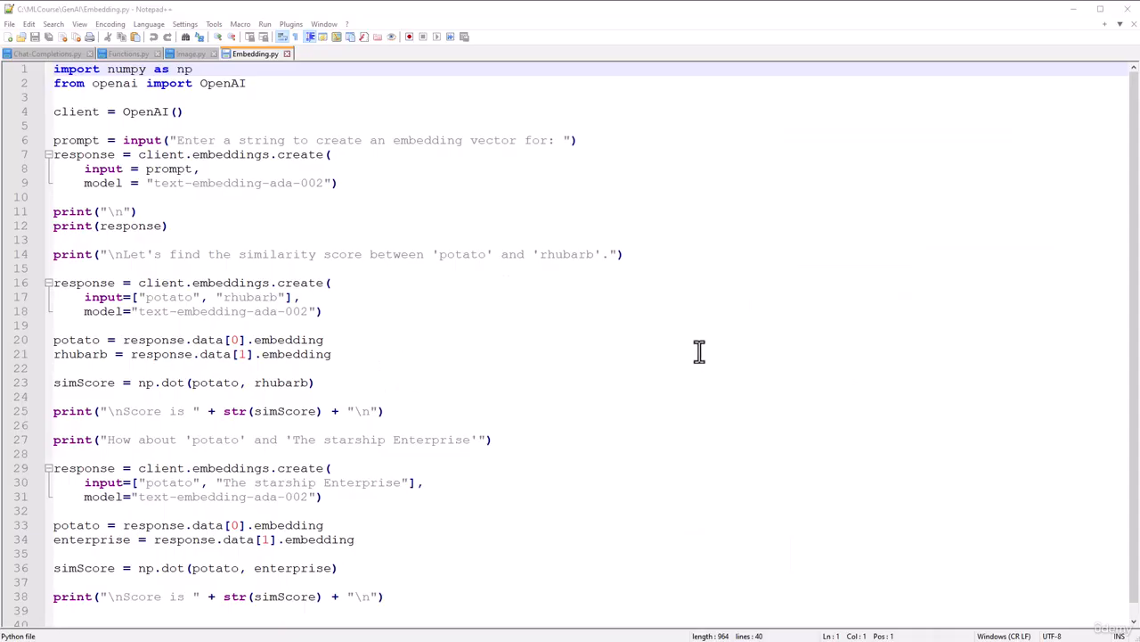
mouse_move(262, 205)
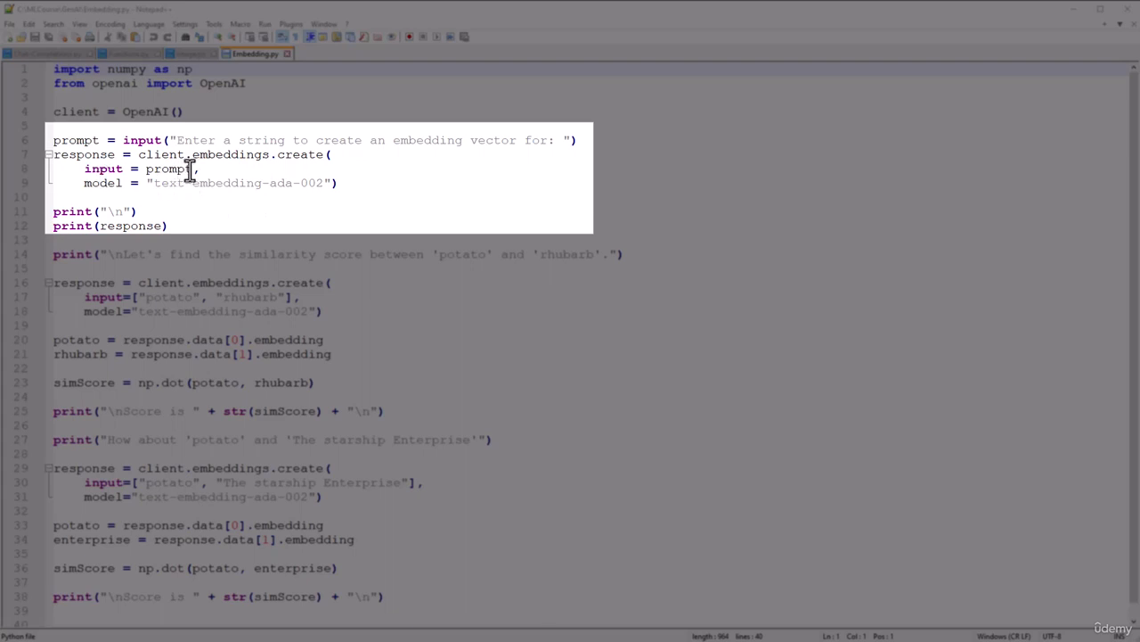
mouse_move(249, 181)
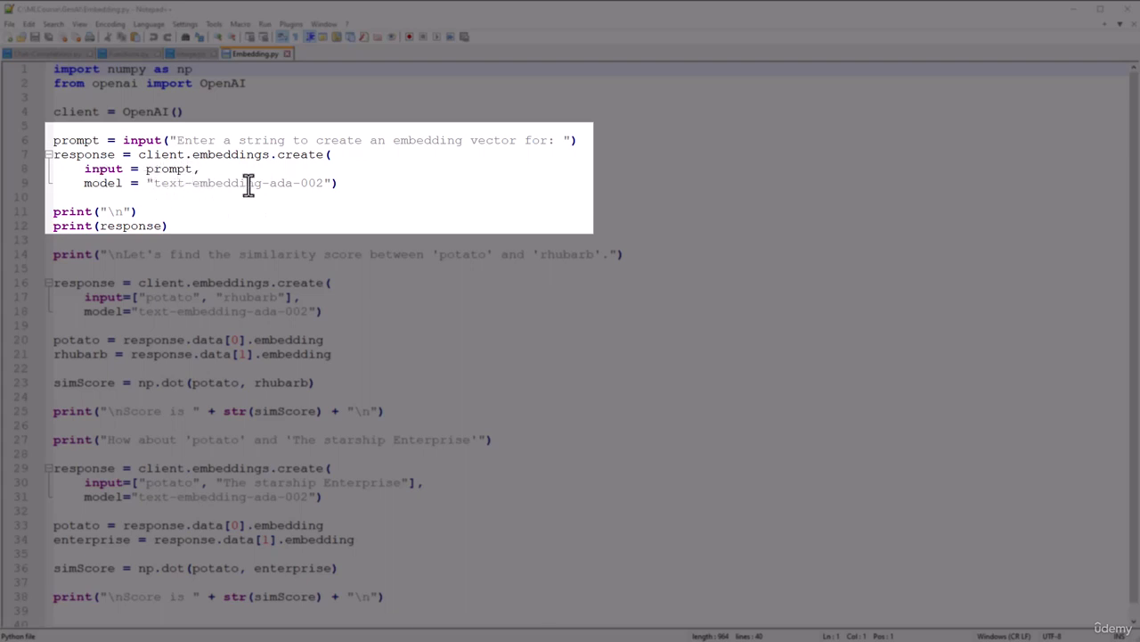
mouse_move(285, 210)
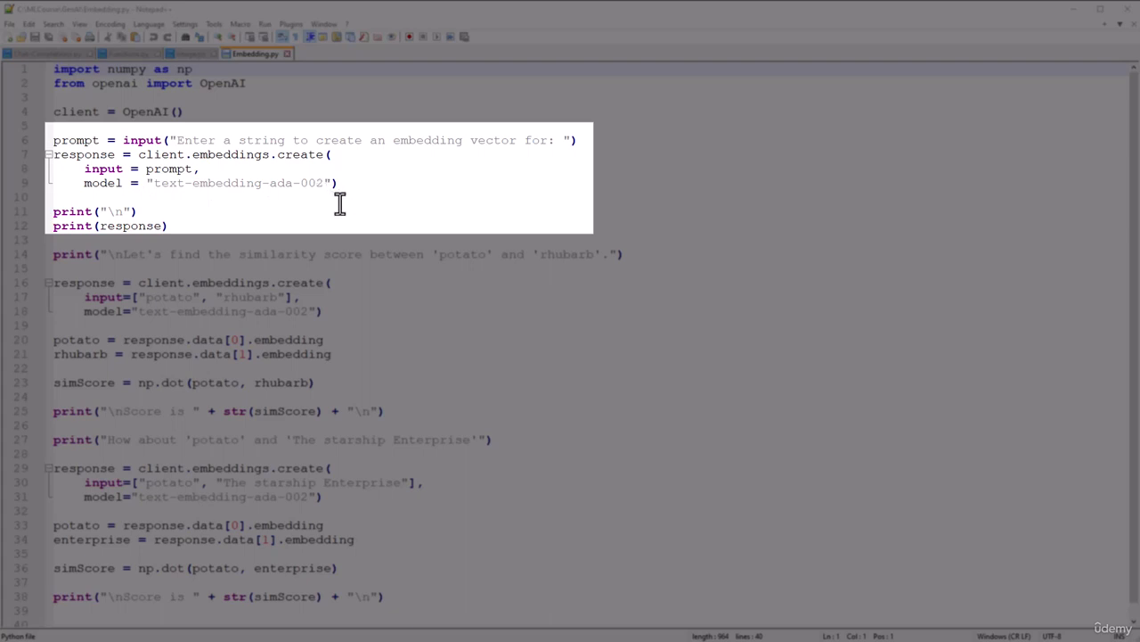
mouse_move(284, 214)
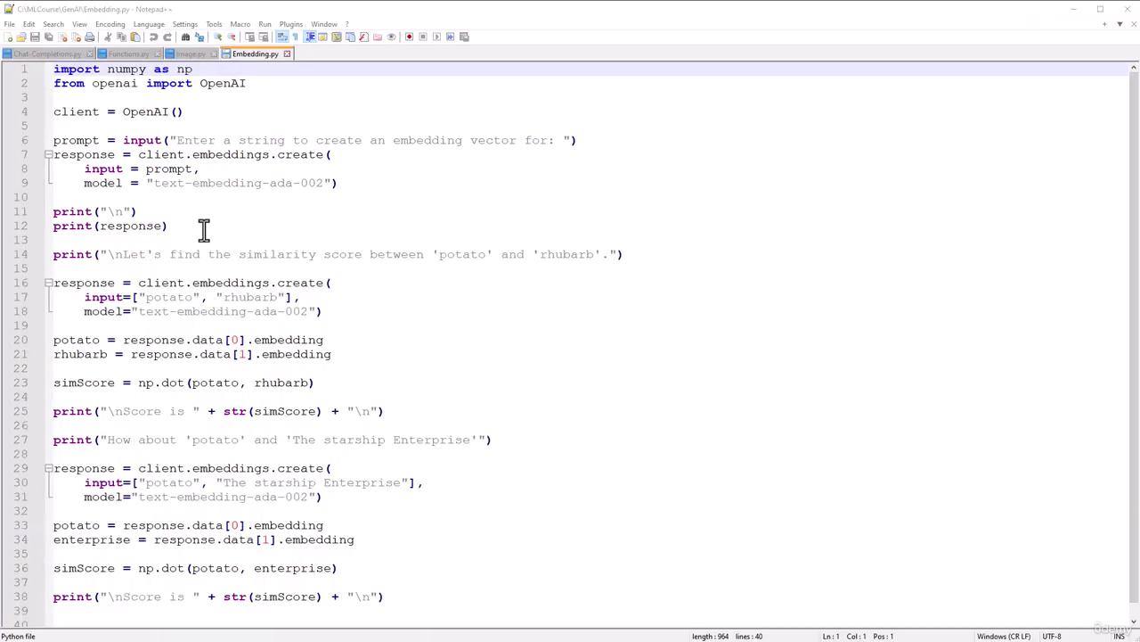
mouse_move(435, 310)
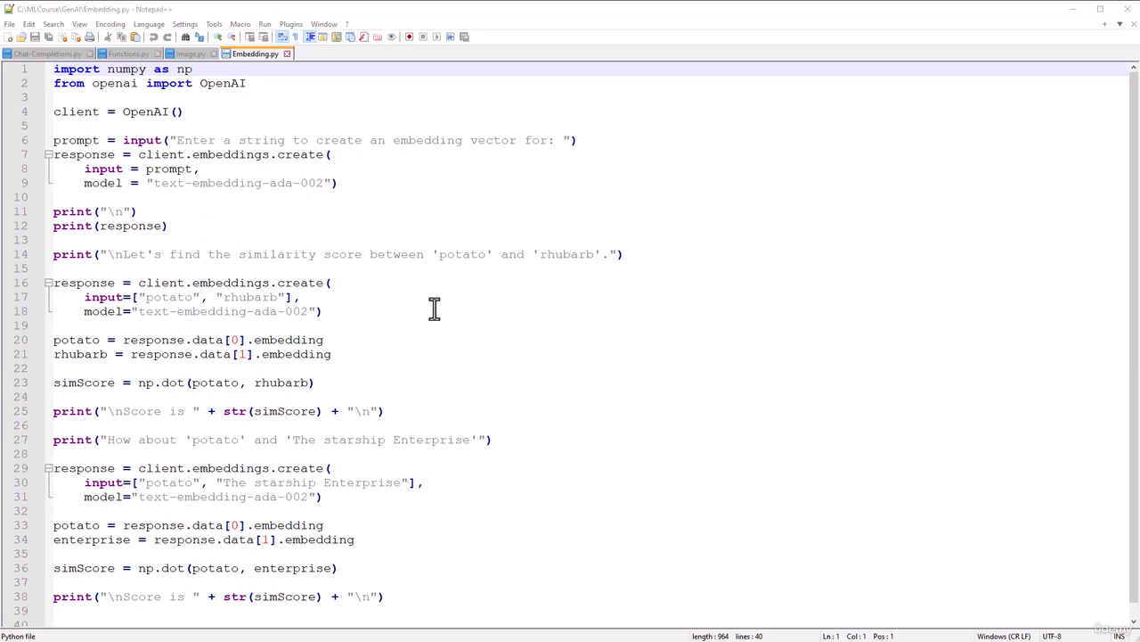
mouse_move(424, 311)
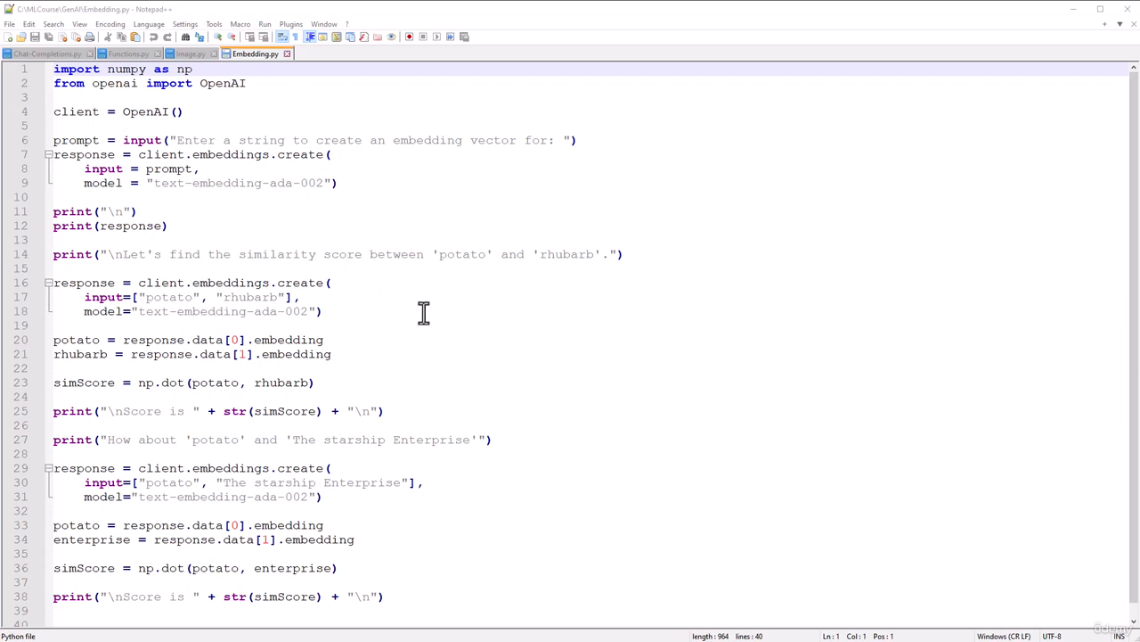
mouse_move(421, 314)
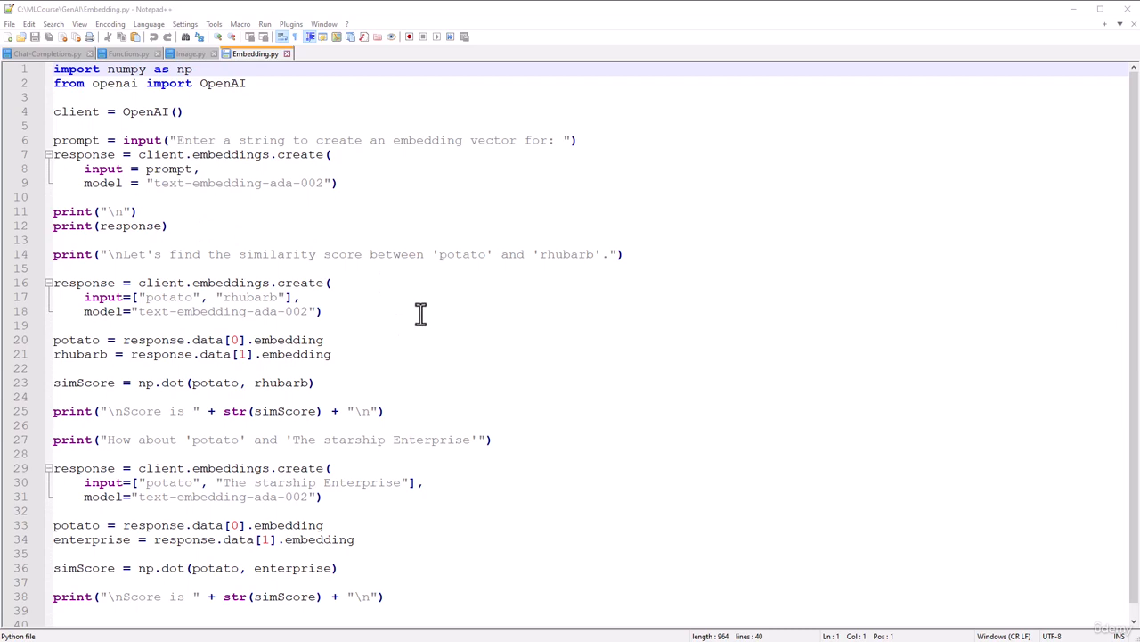
mouse_move(414, 314)
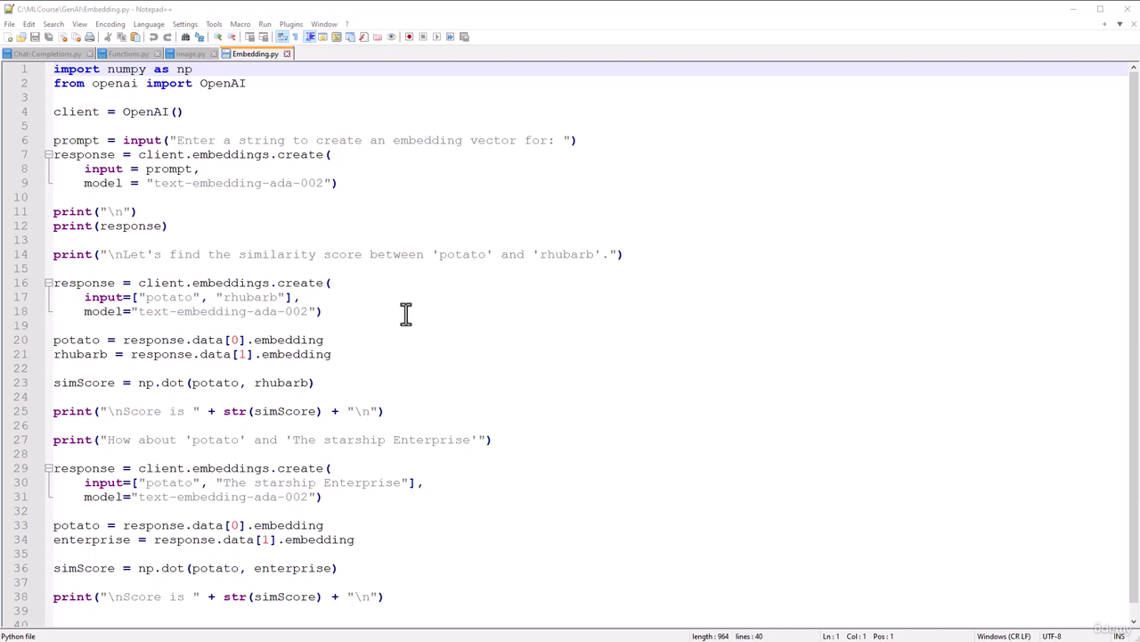
mouse_move(442, 318)
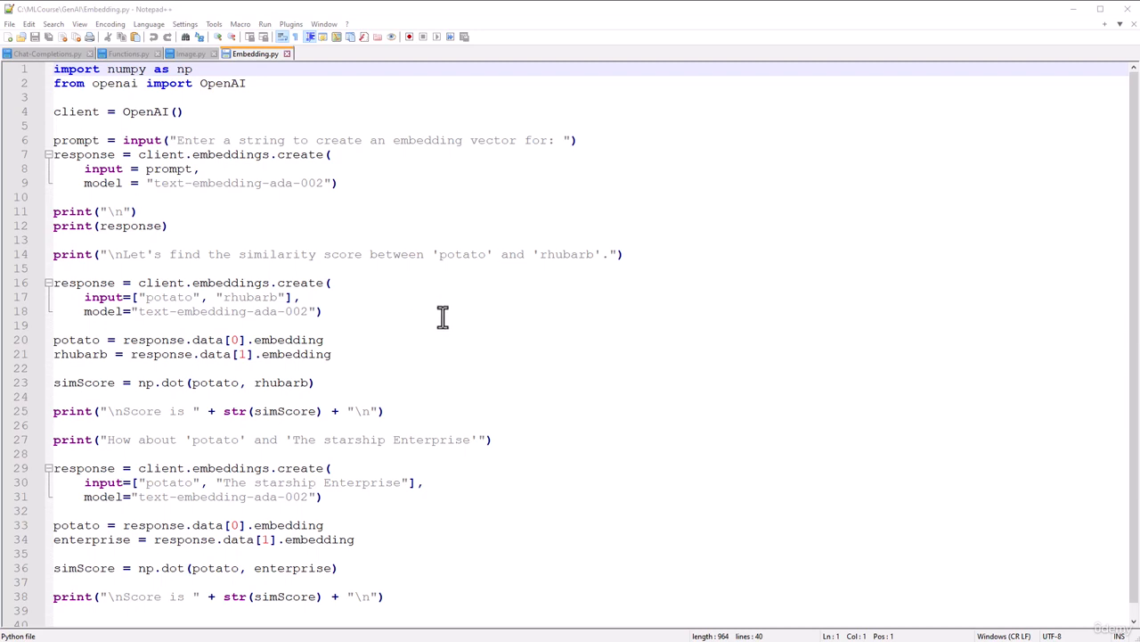
mouse_move(438, 319)
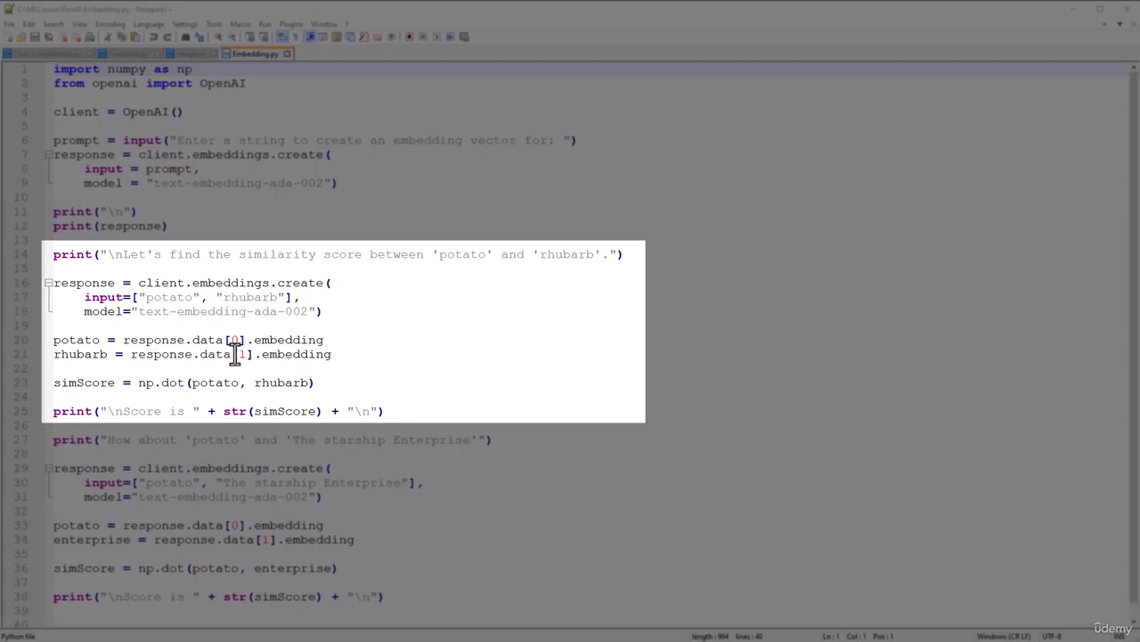
mouse_move(182, 296)
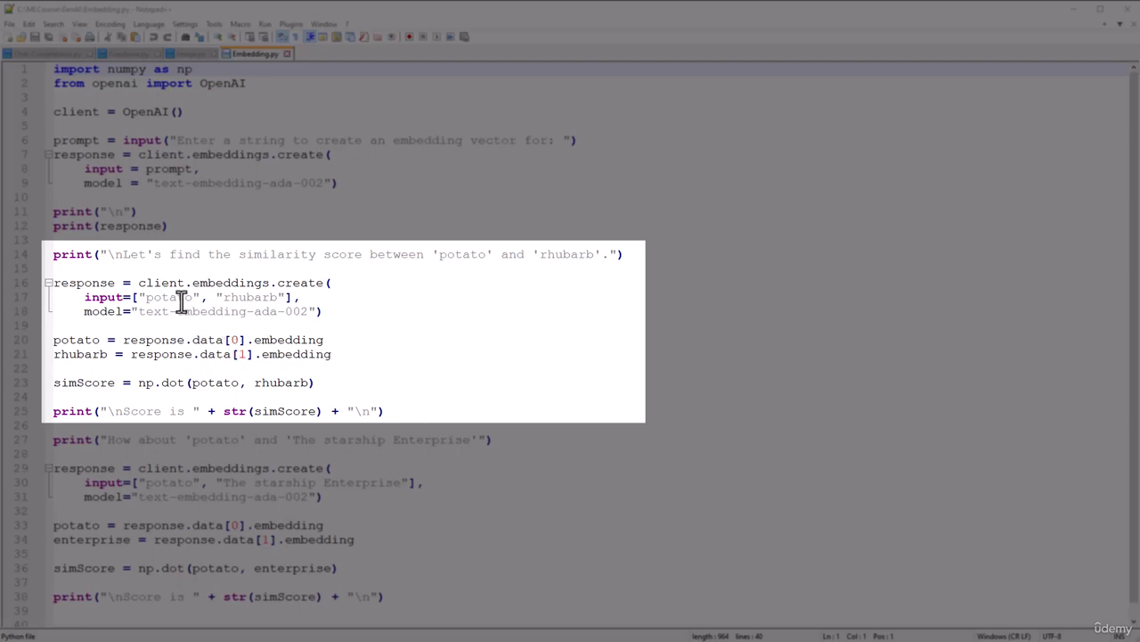
mouse_move(203, 366)
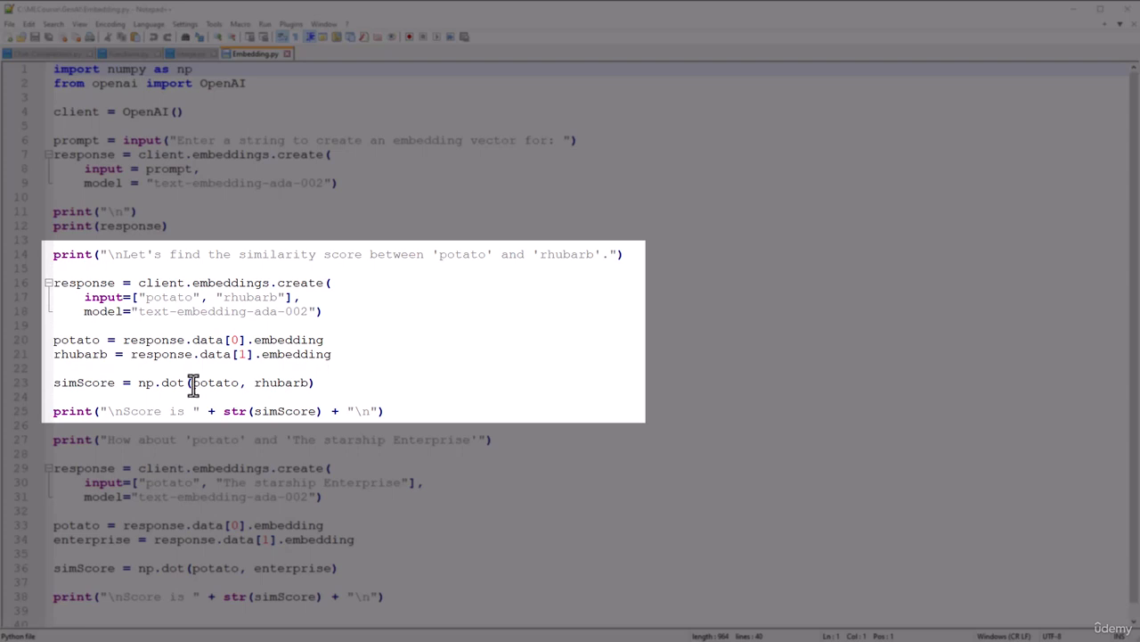
mouse_move(80, 381)
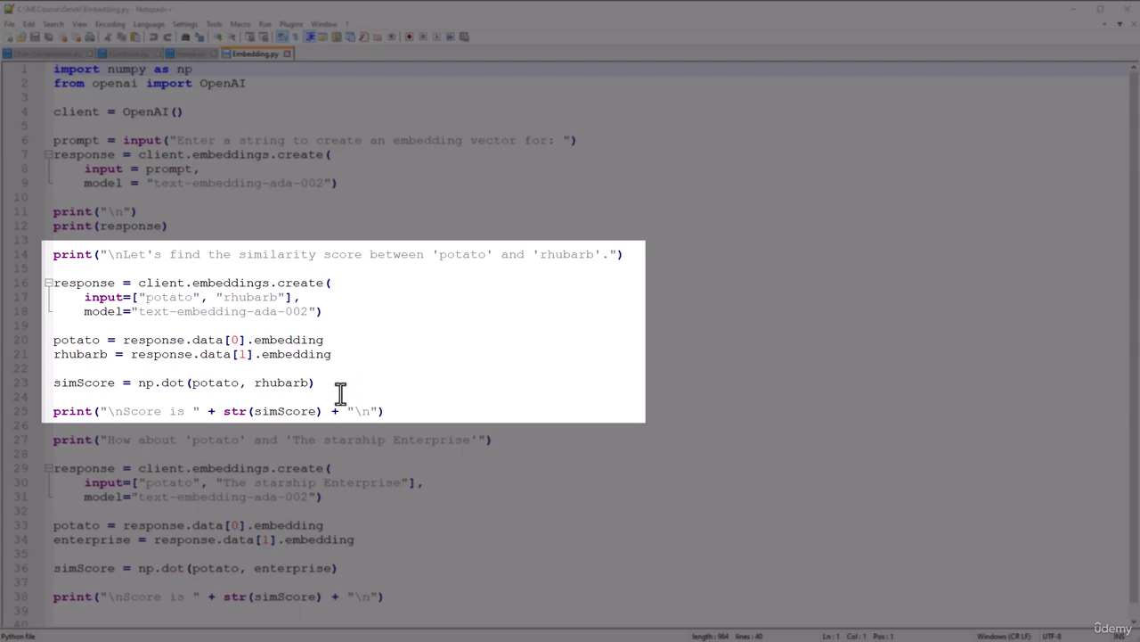
mouse_move(335, 395)
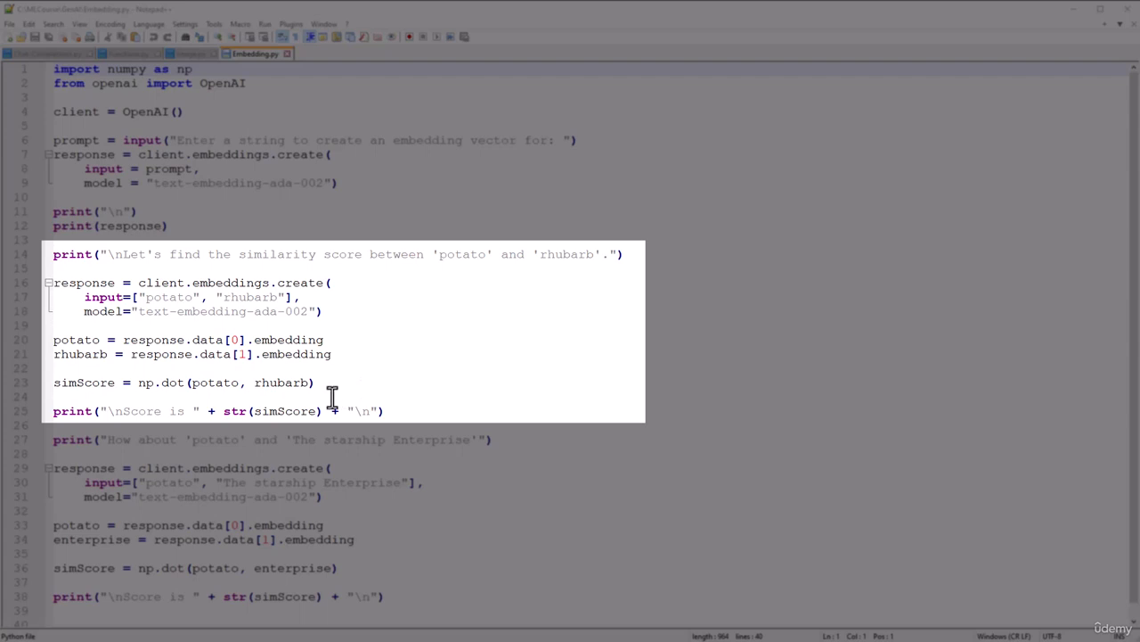
mouse_move(331, 396)
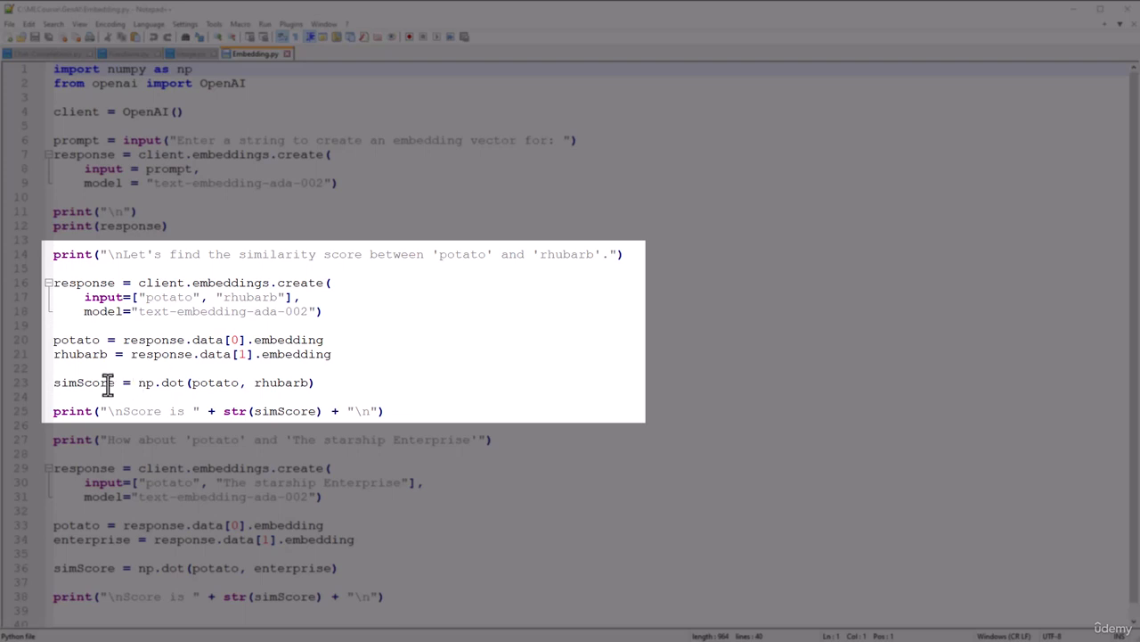
mouse_move(117, 394)
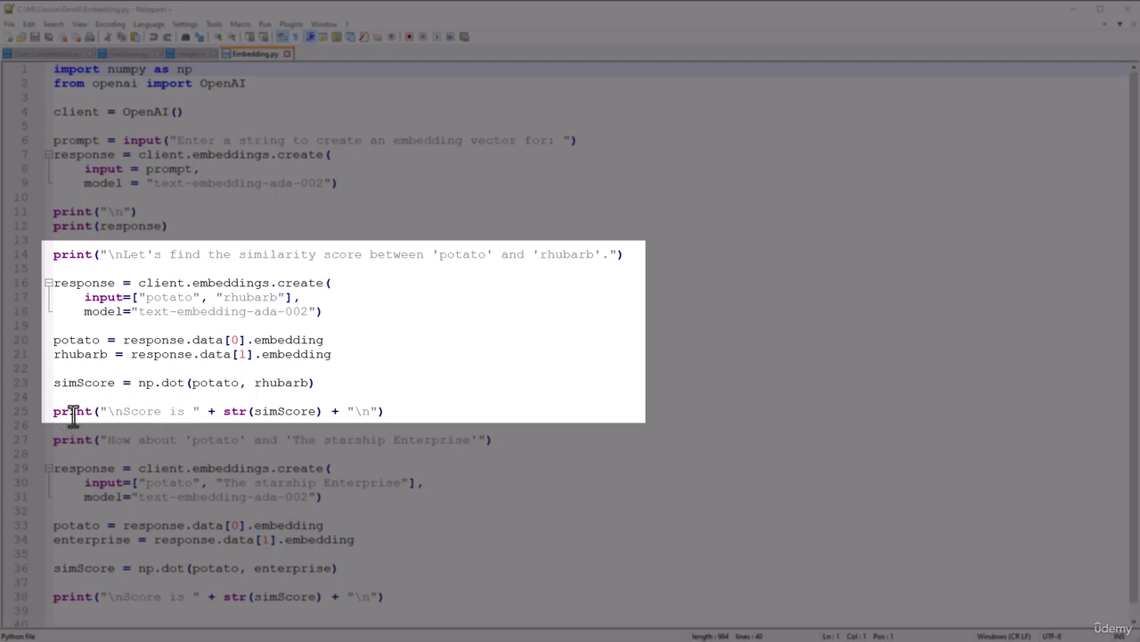
Run 'python Embedding.py' in Command Prompt to print the embedding vector and similarity scores
click(442, 413)
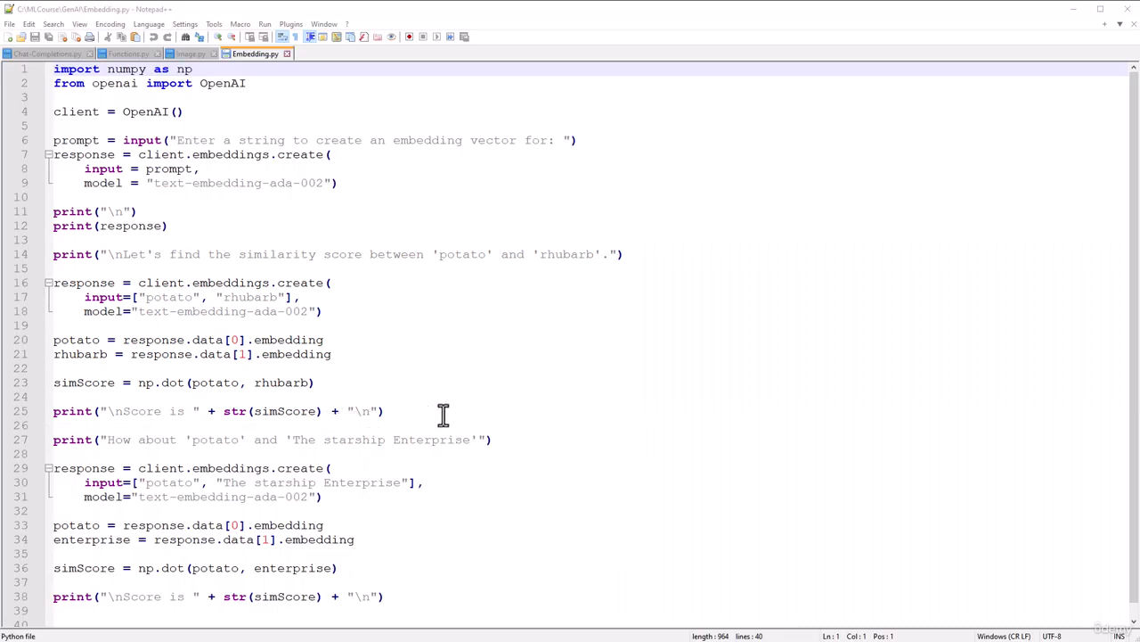
mouse_move(495, 439)
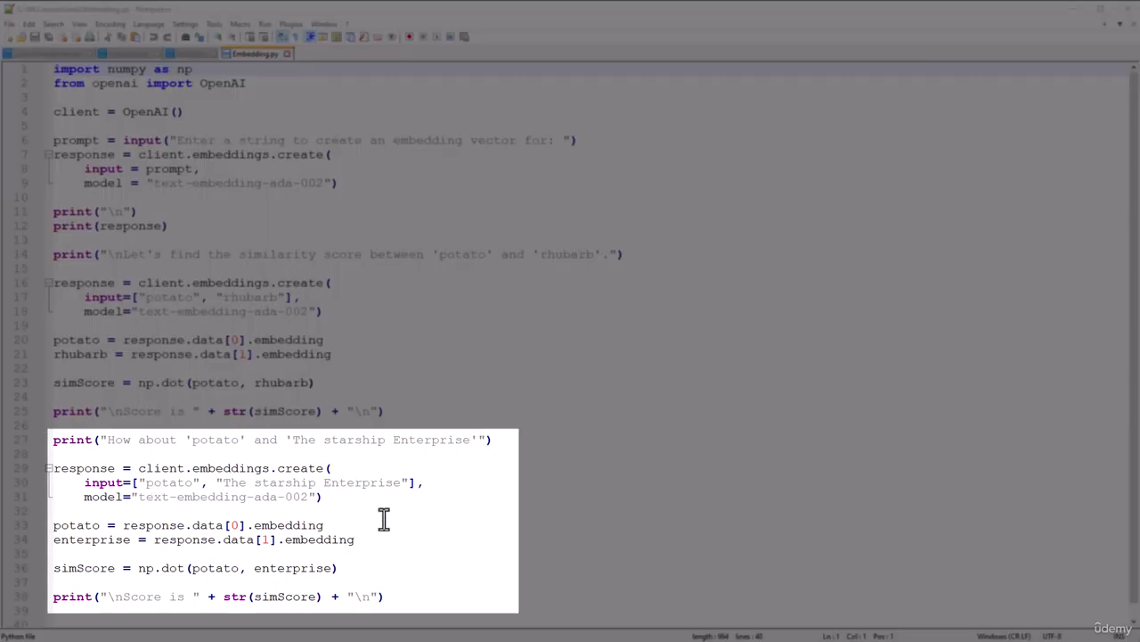
mouse_move(351, 524)
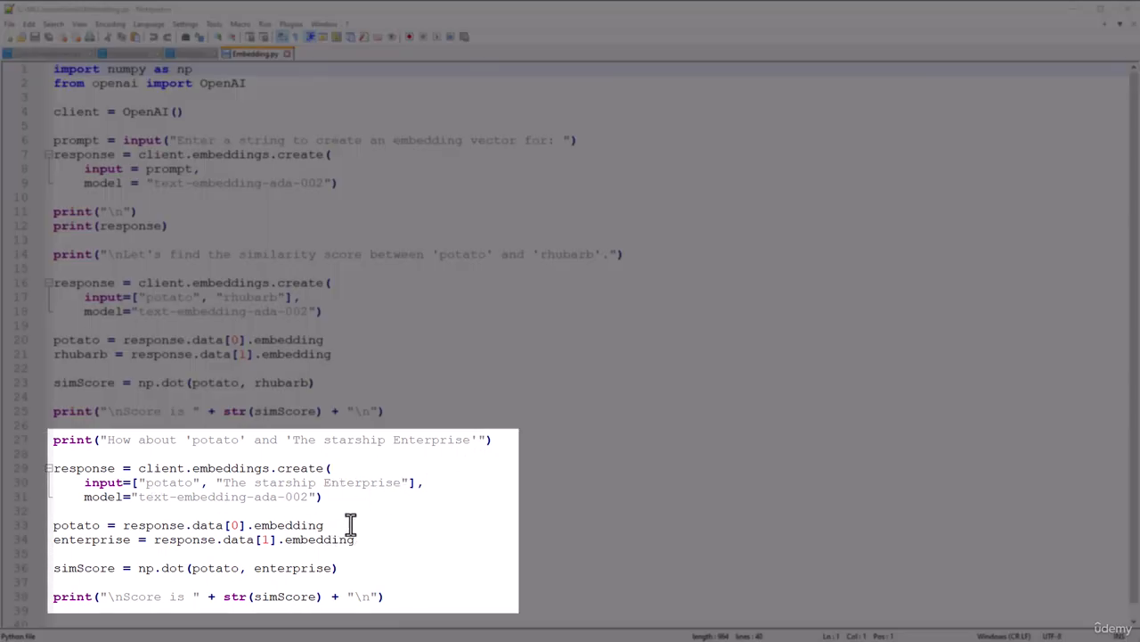
mouse_move(345, 566)
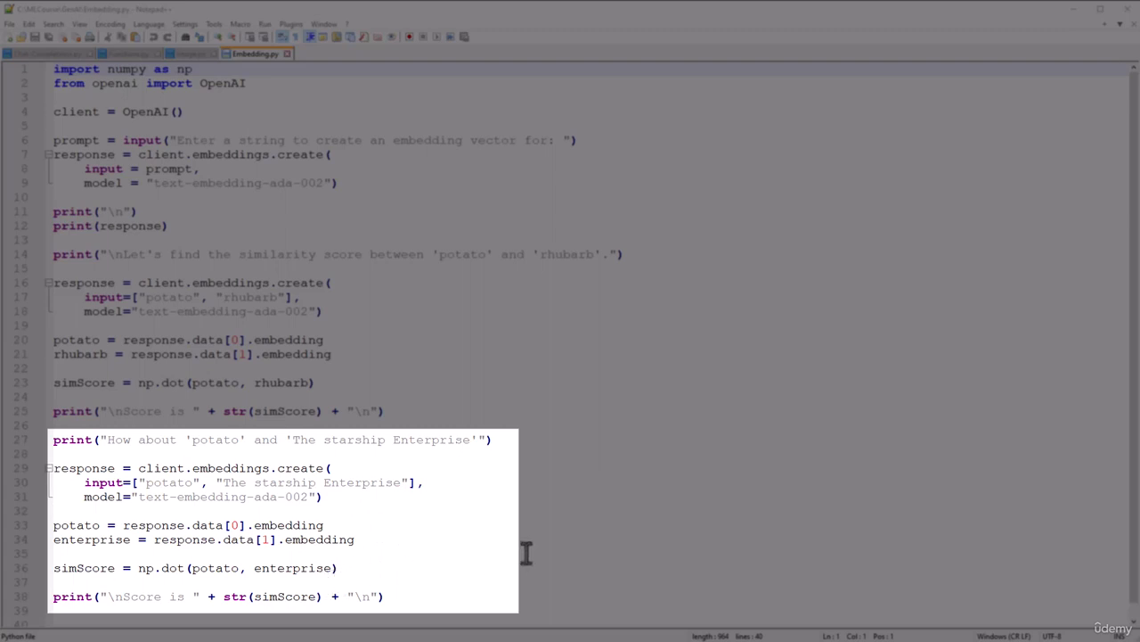
mouse_move(488, 570)
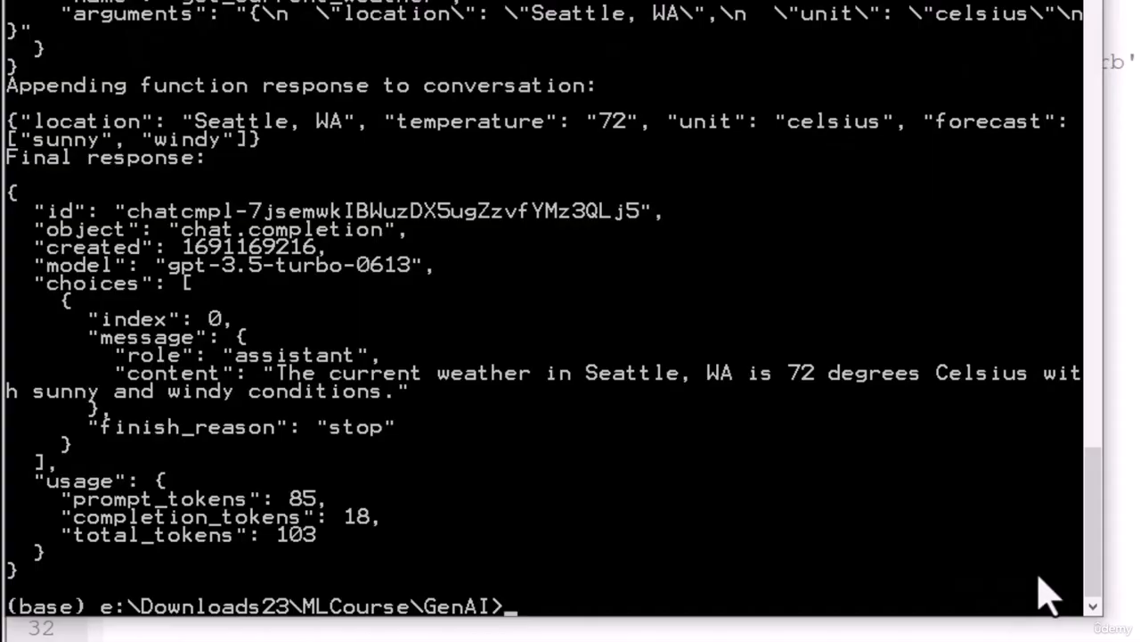
text(python)
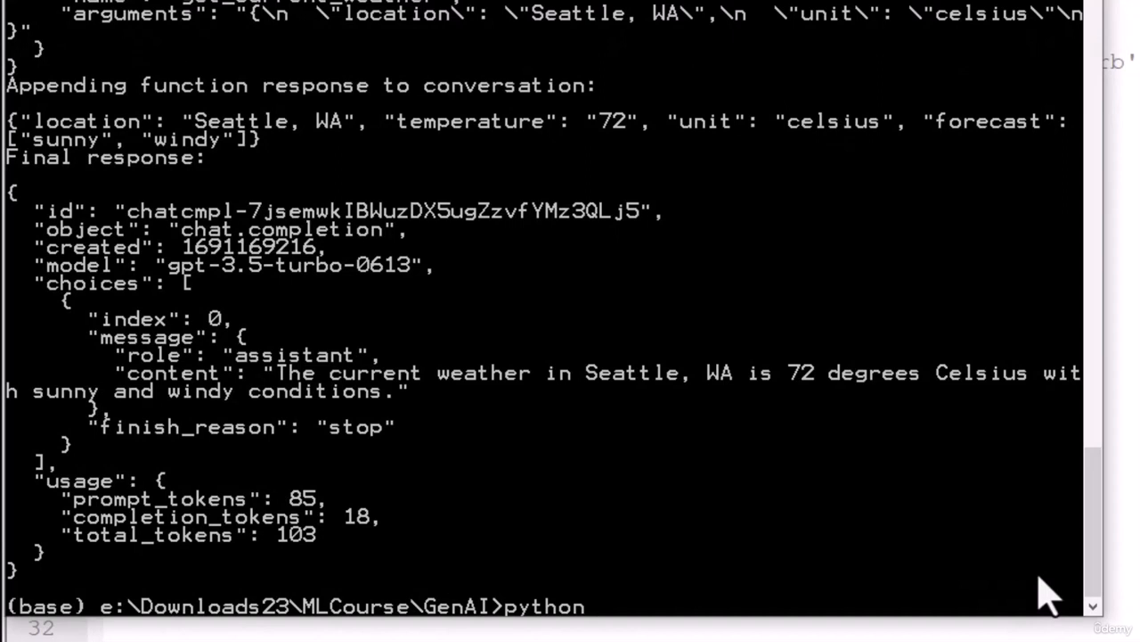
text(Embedding.py)
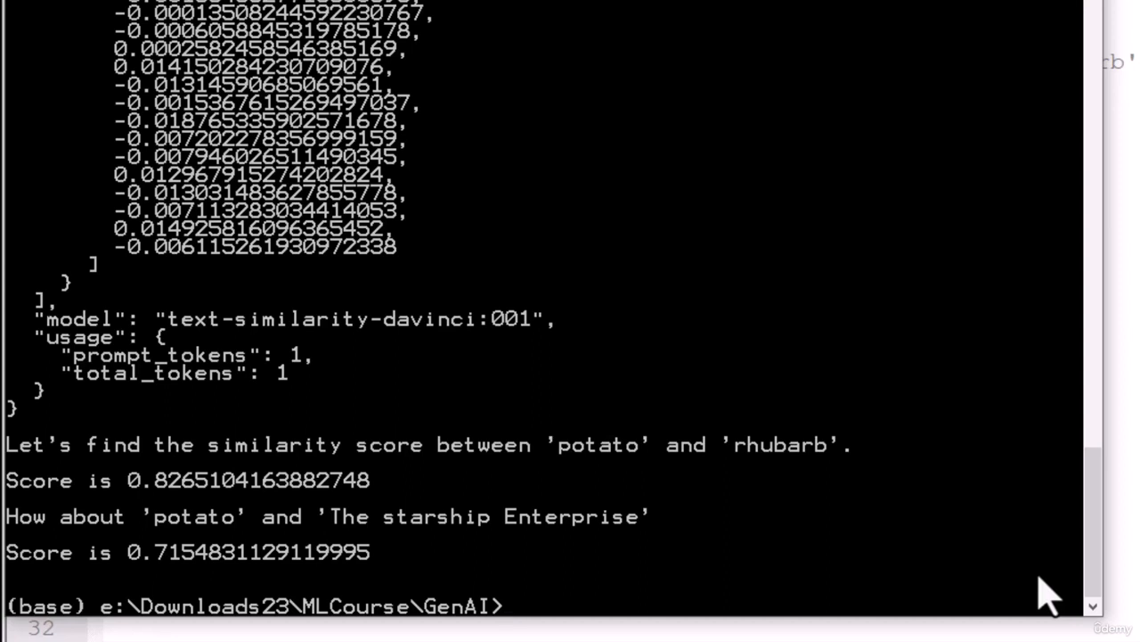
mouse_move(811, 496)
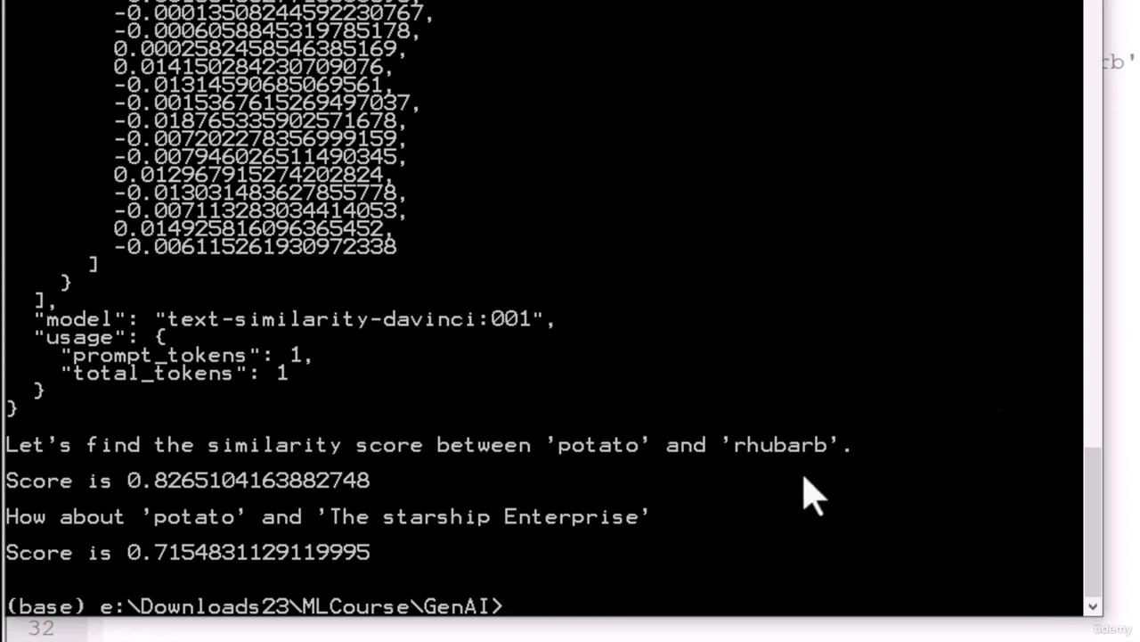
mouse_move(356, 463)
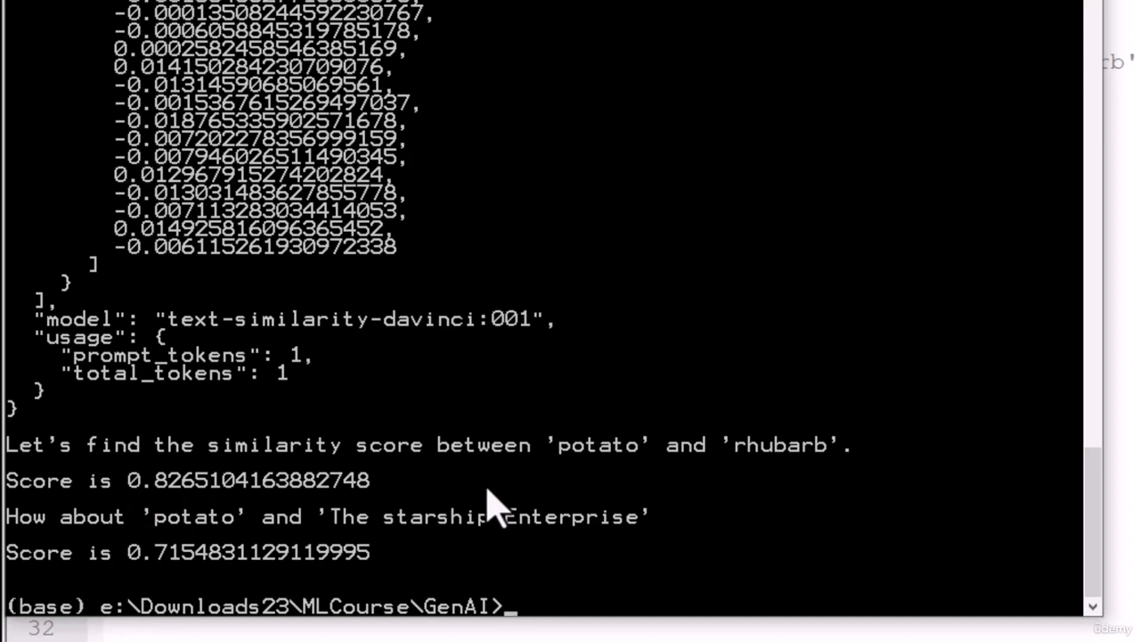
mouse_move(621, 567)
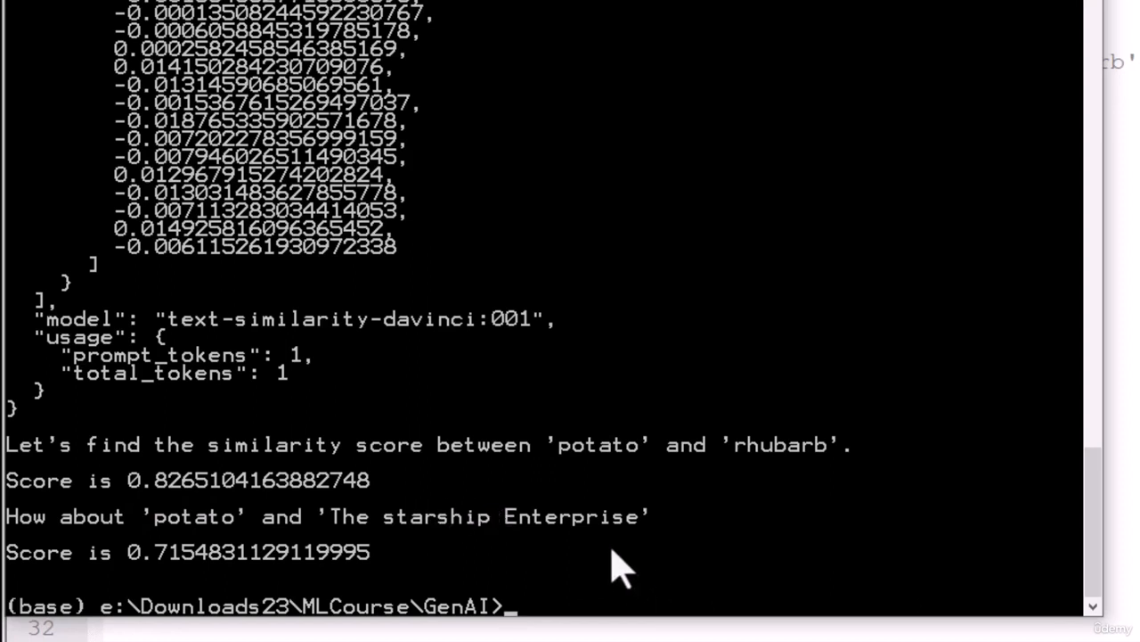
mouse_move(169, 579)
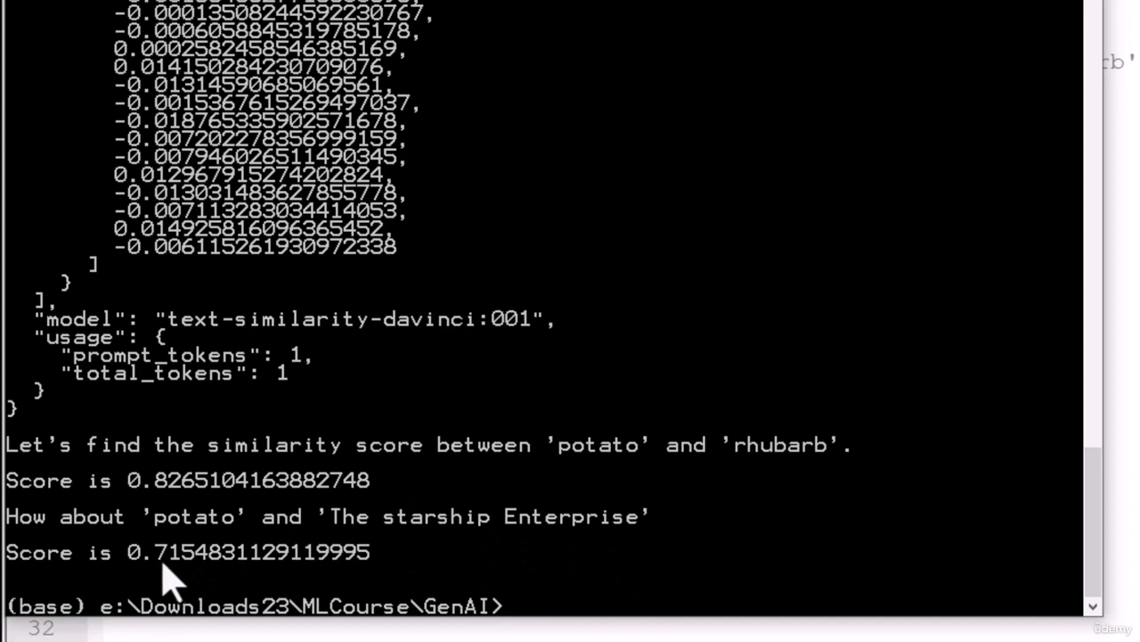
mouse_move(178, 585)
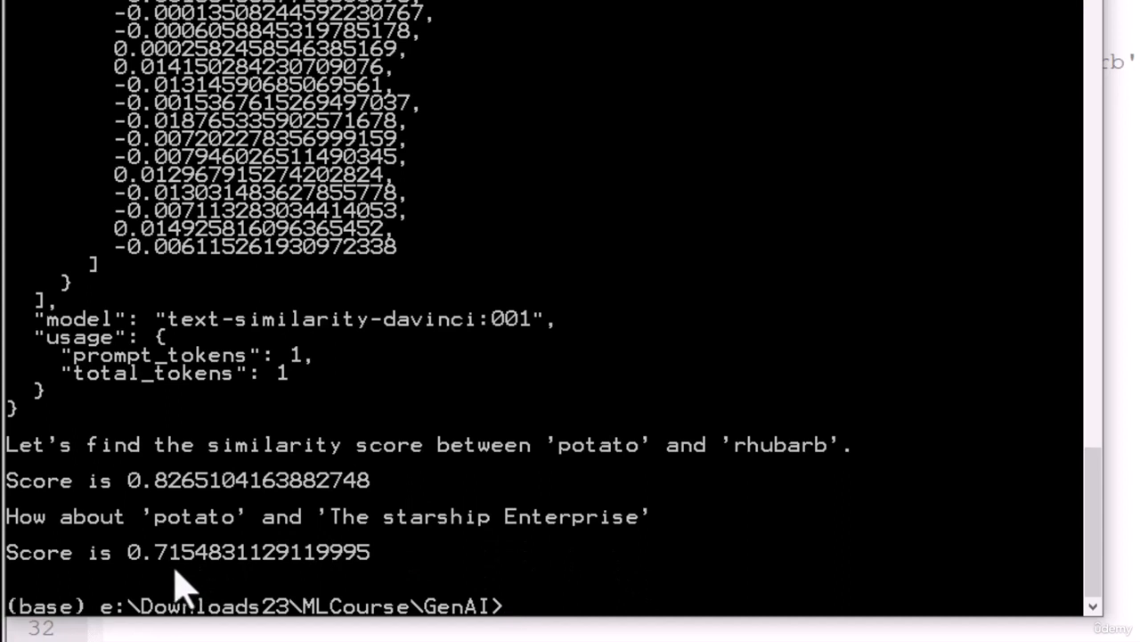
mouse_move(214, 566)
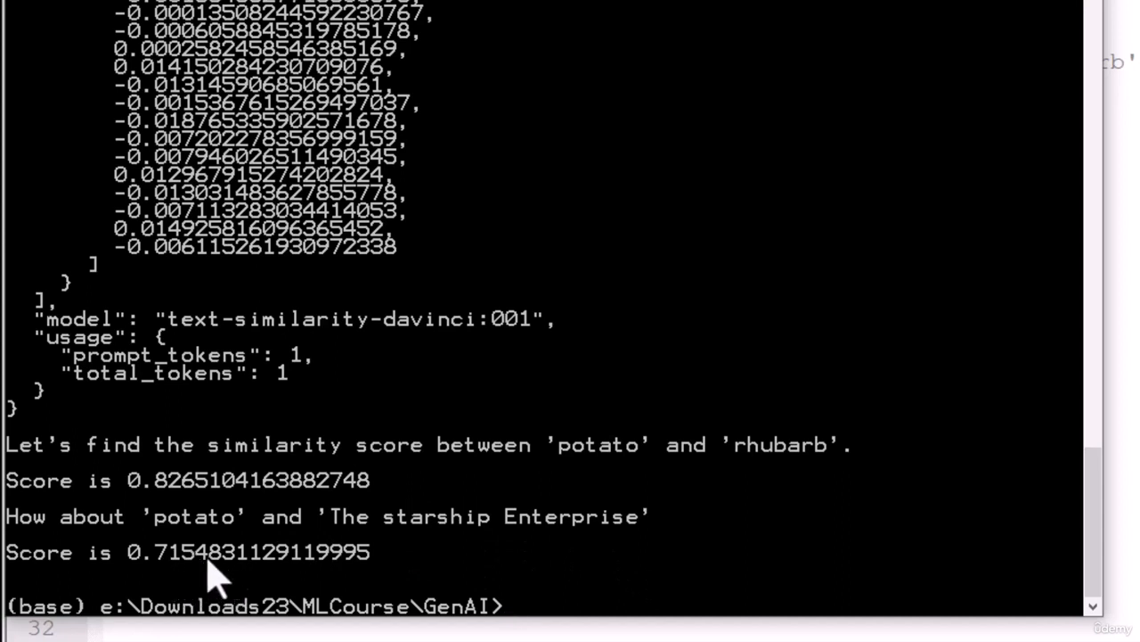
mouse_move(324, 570)
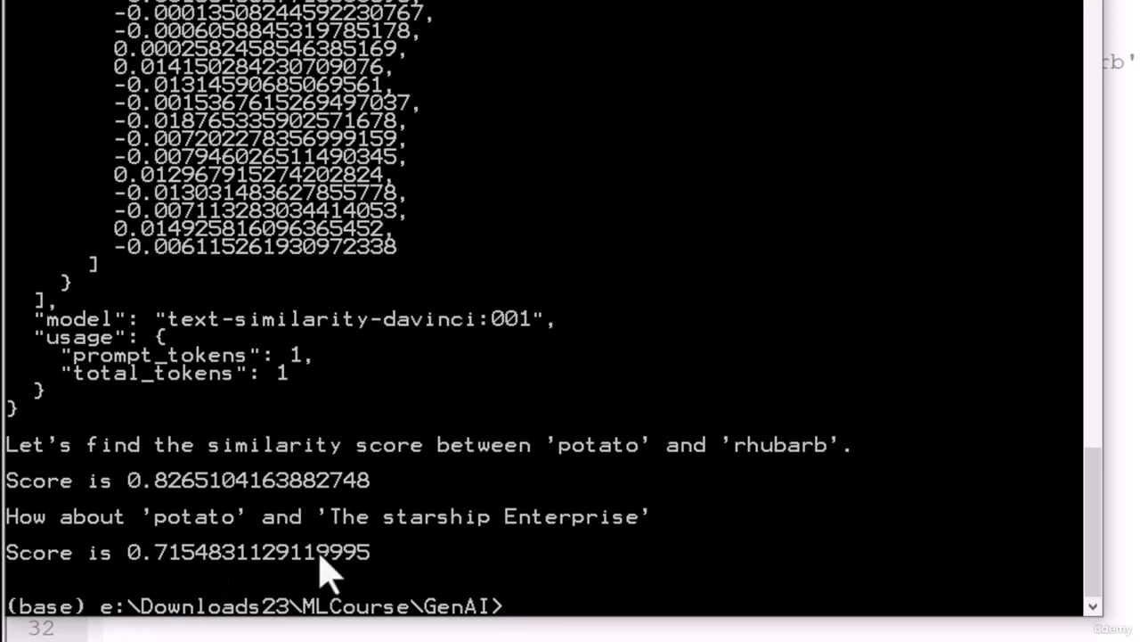
mouse_move(731, 570)
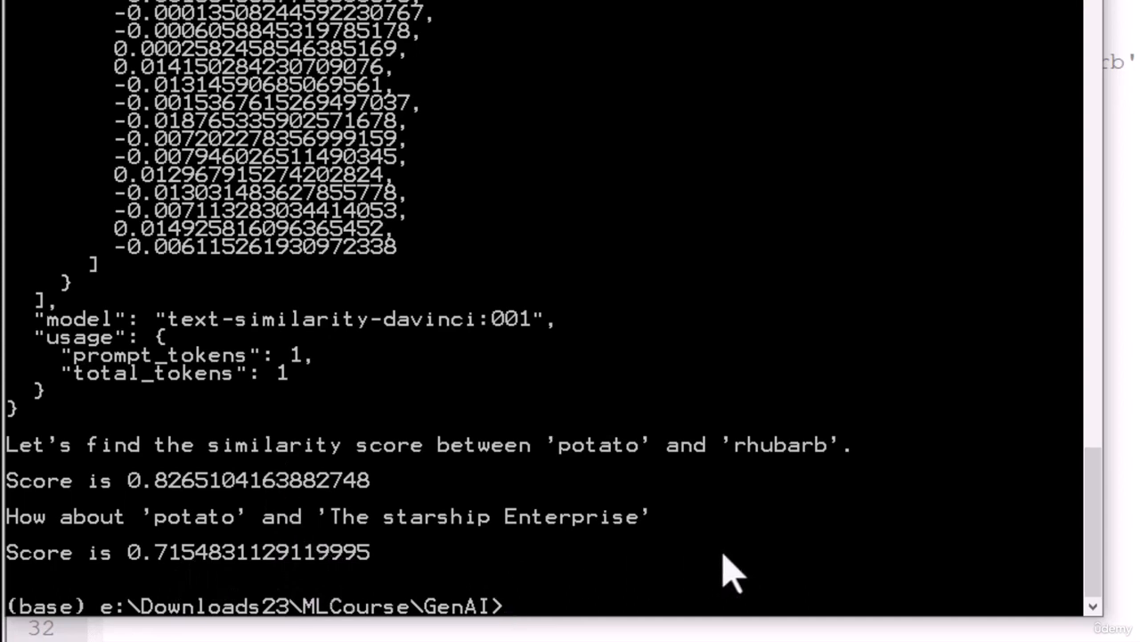